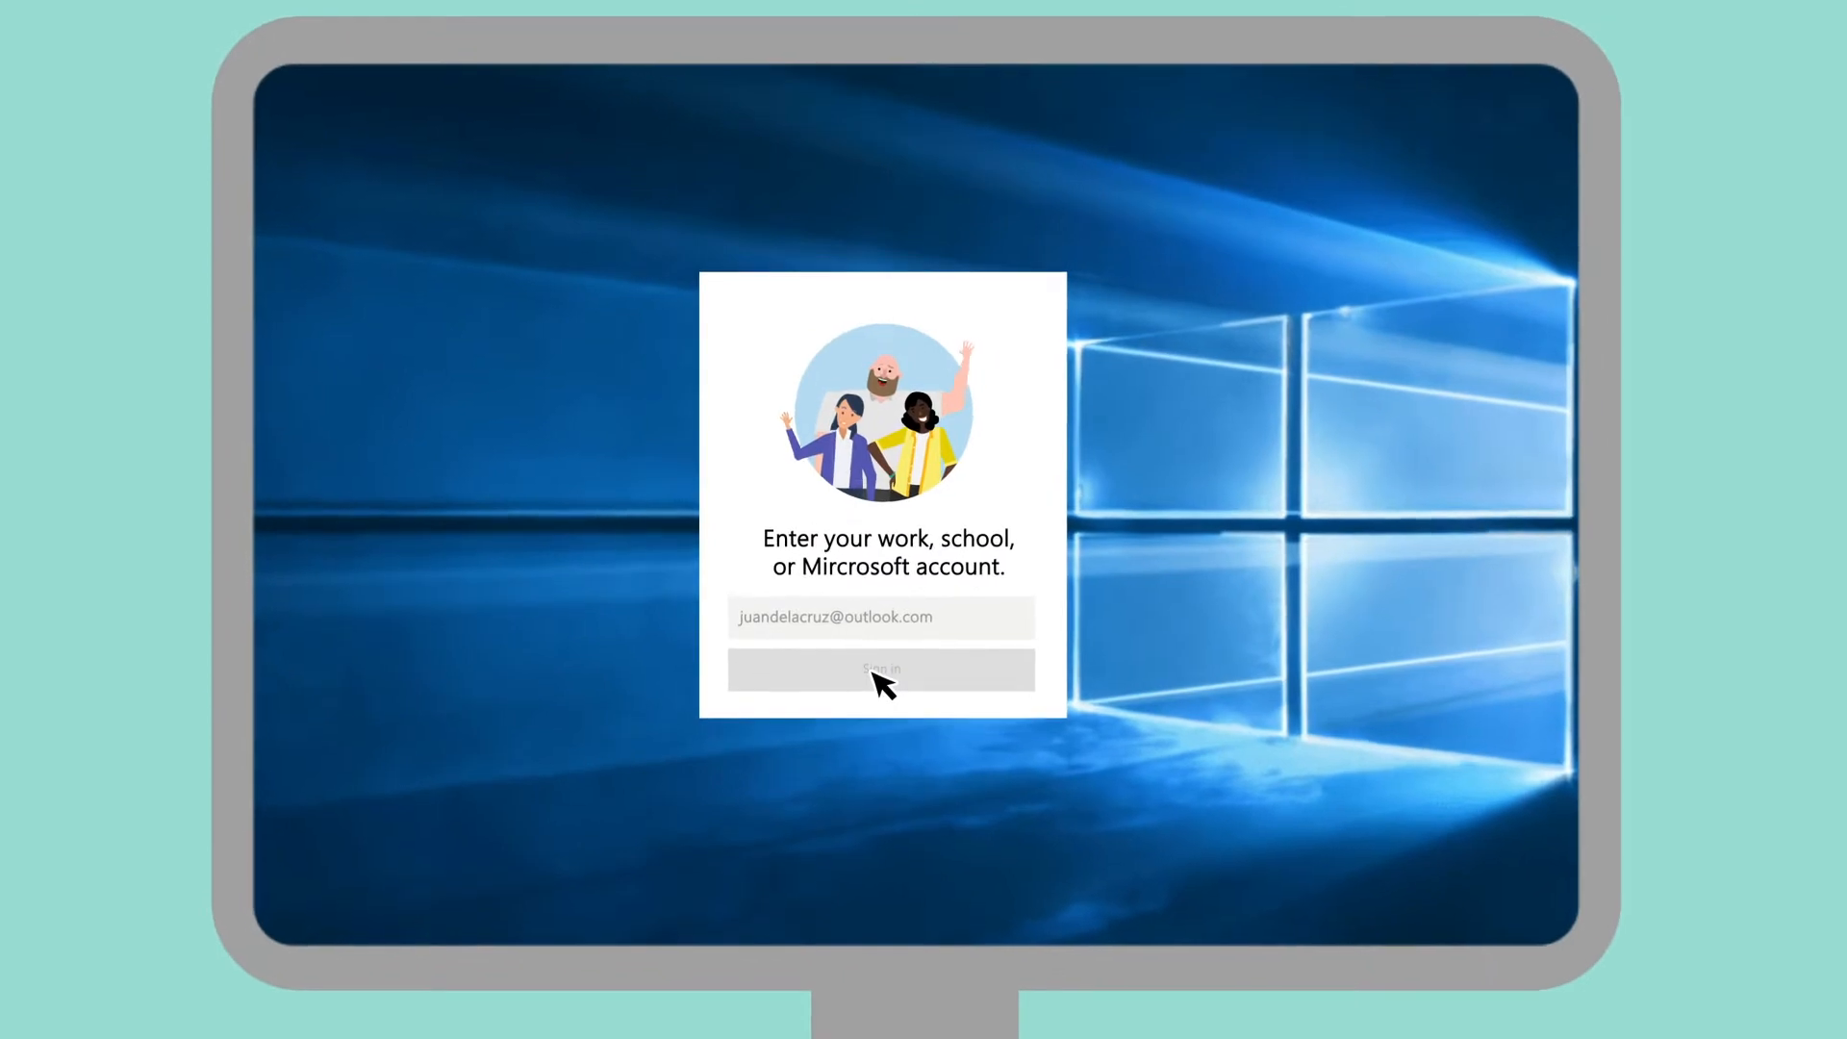
Sign in to Microsoft Teams with the work account email
left_click(881, 670)
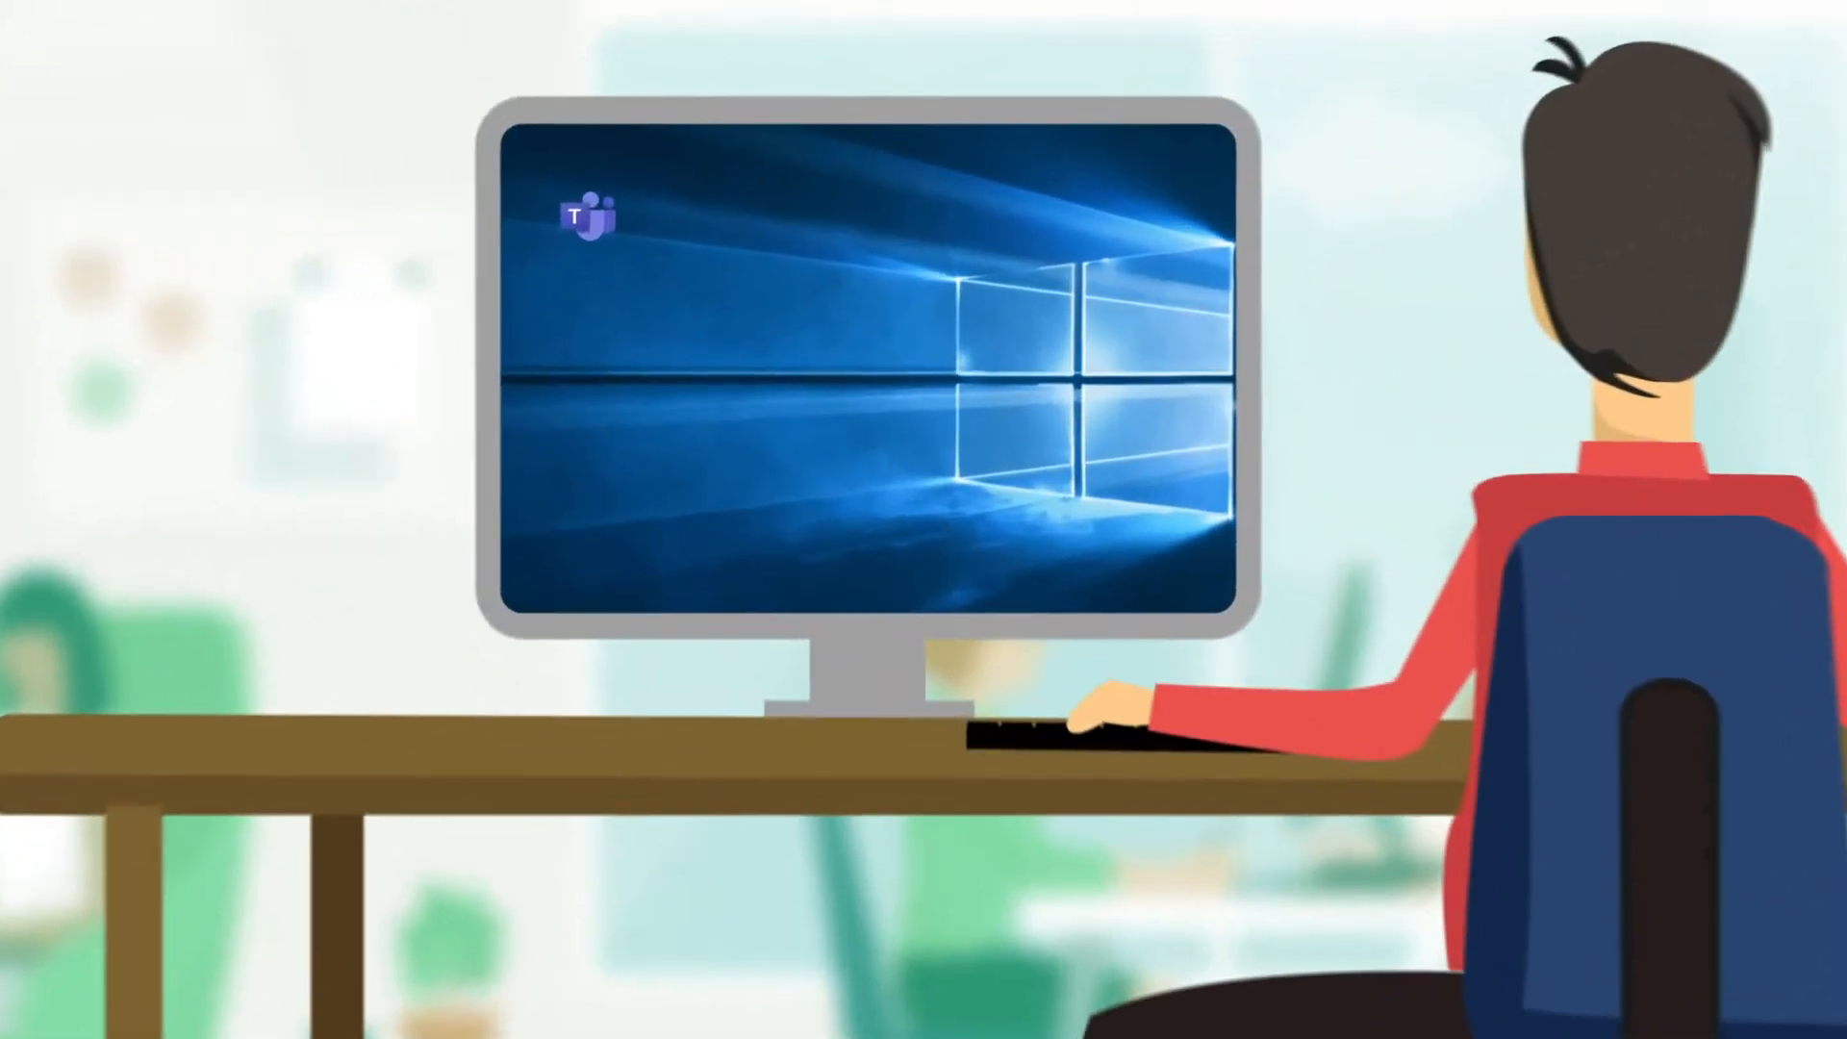
Launch Teams from the desktop and open the Building Access app's welcome page
double_click(586, 212)
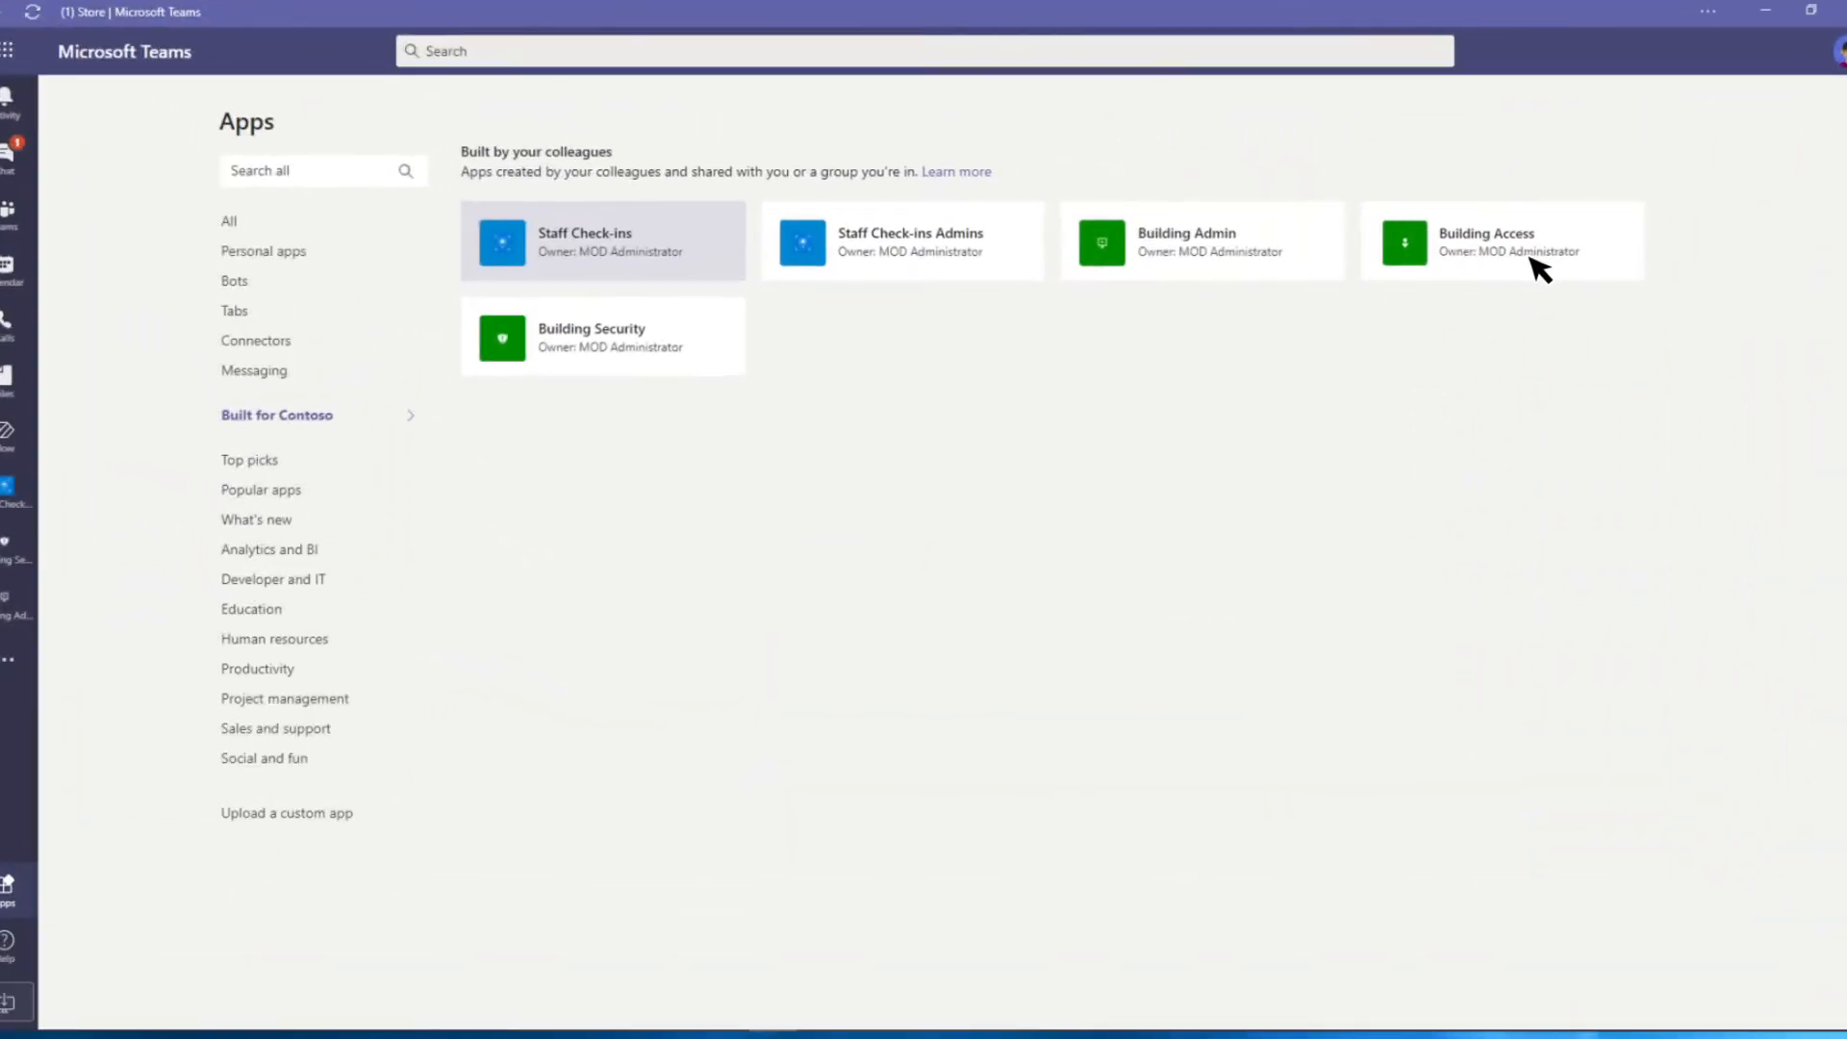
left_click(1484, 241)
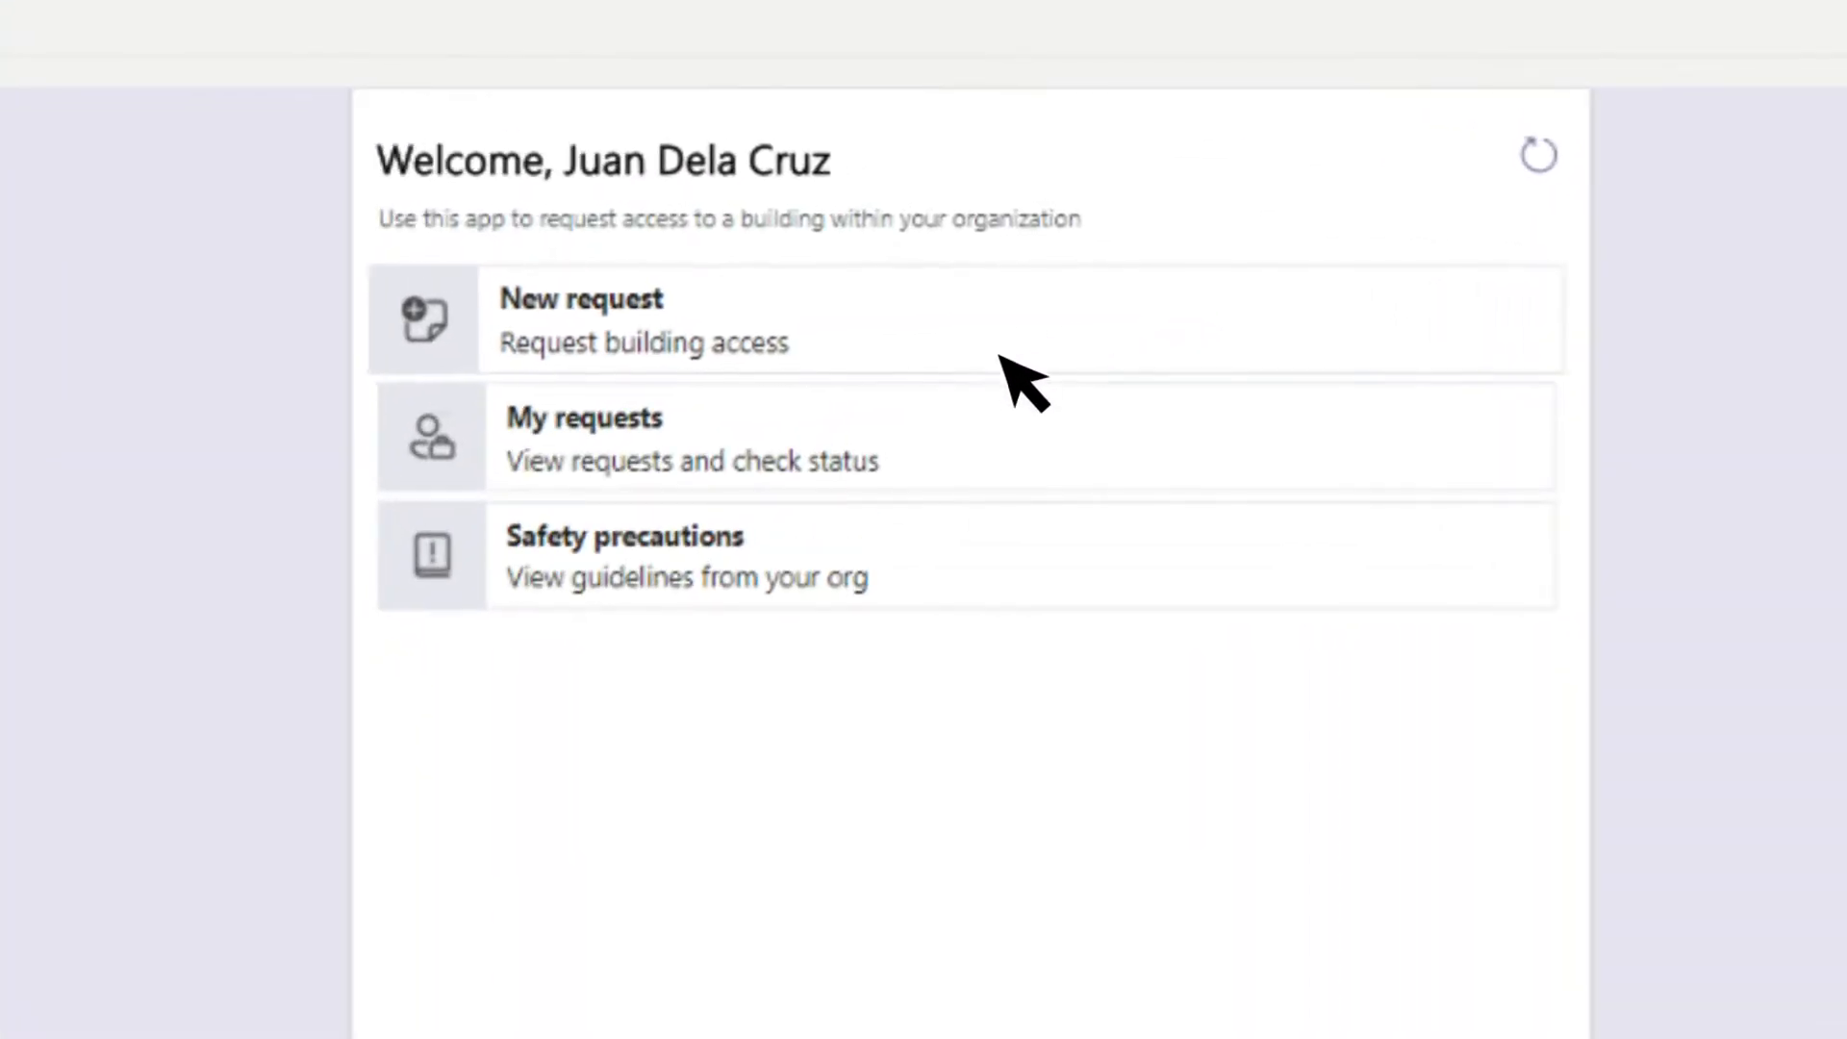
mouse_move(1239, 850)
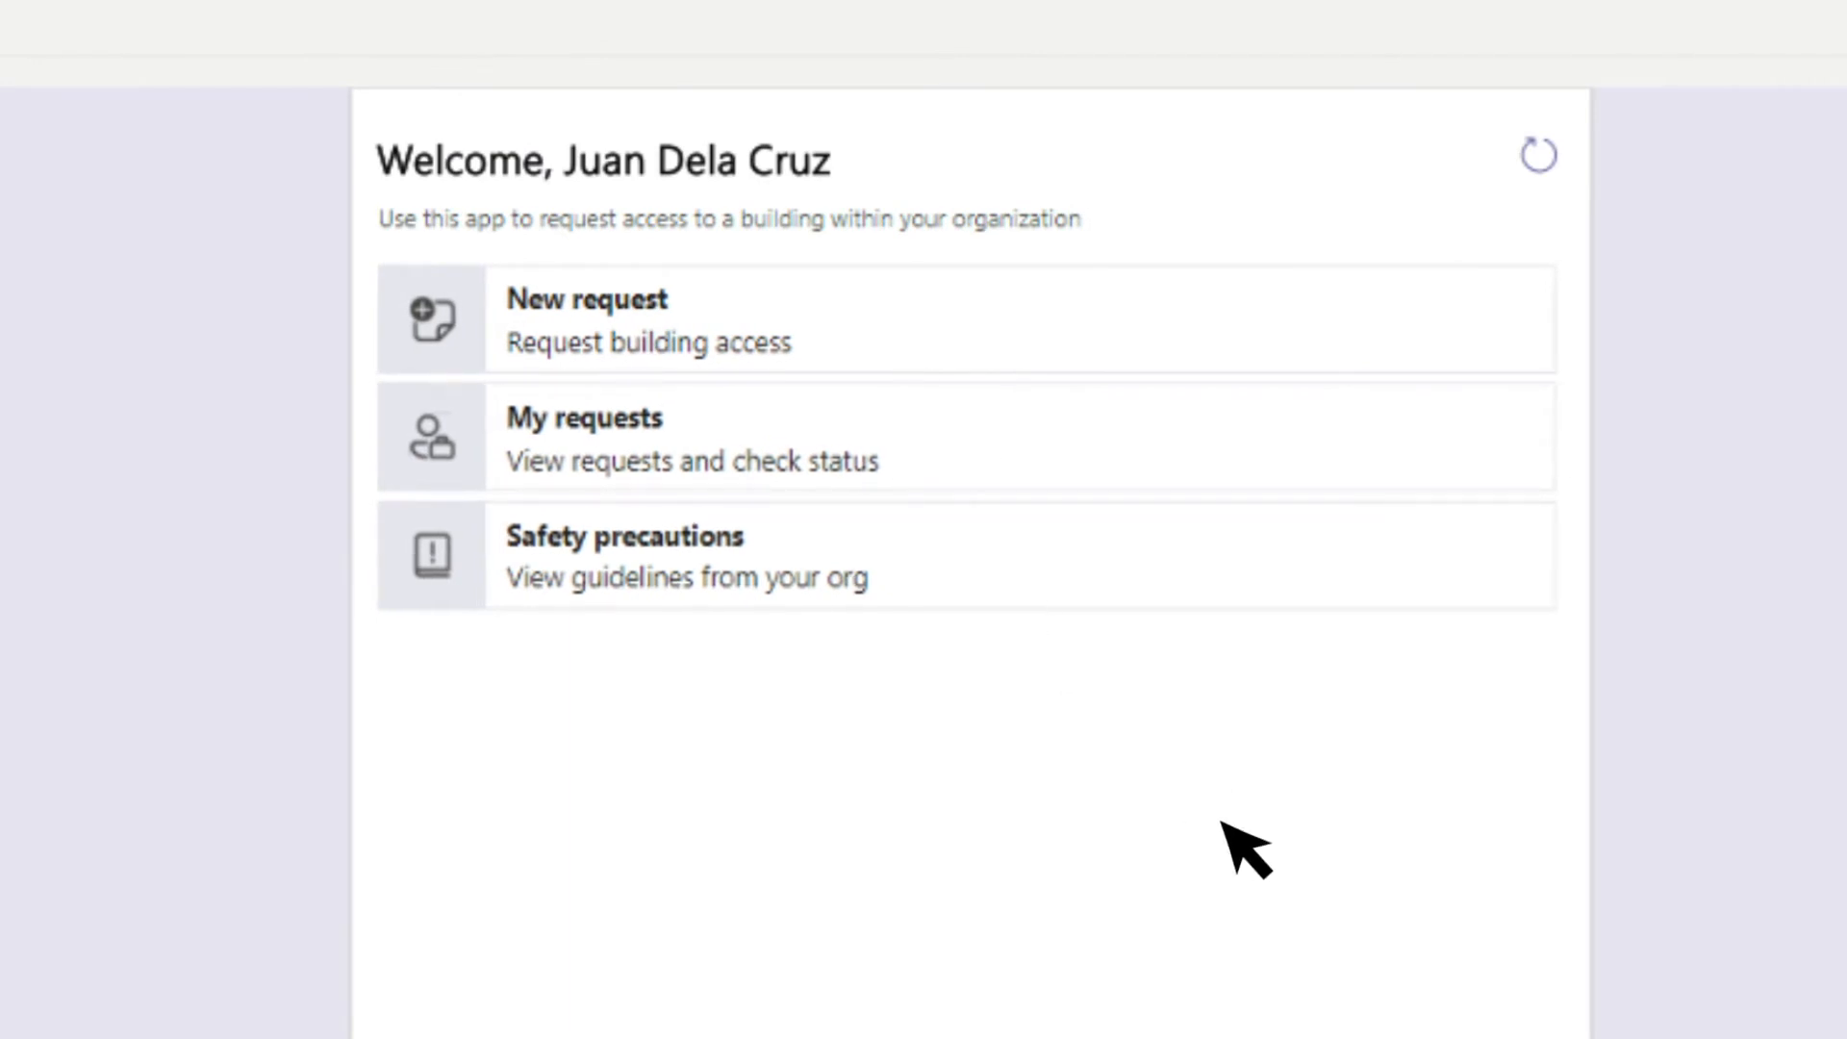
mouse_move(874, 336)
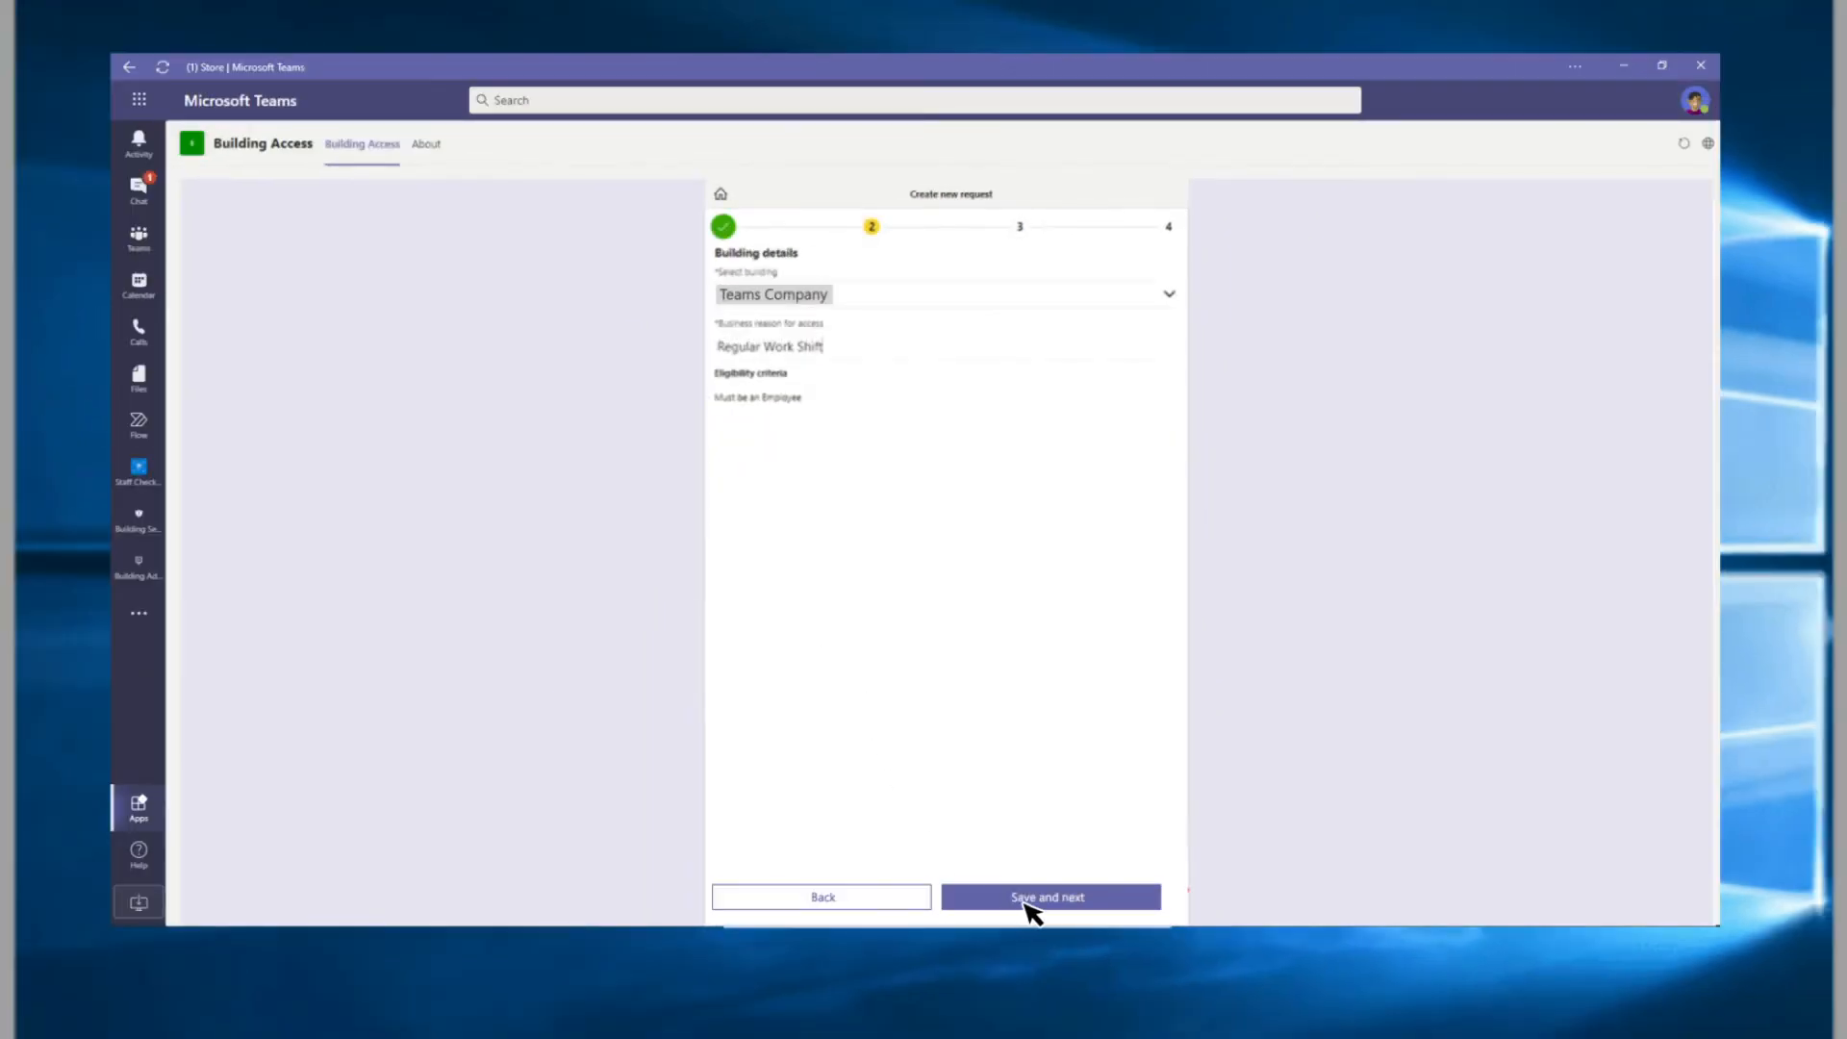
Submit a full-day access request for Teams Building on 10/29/2020 and dismiss the confirmation
left_click(1046, 896)
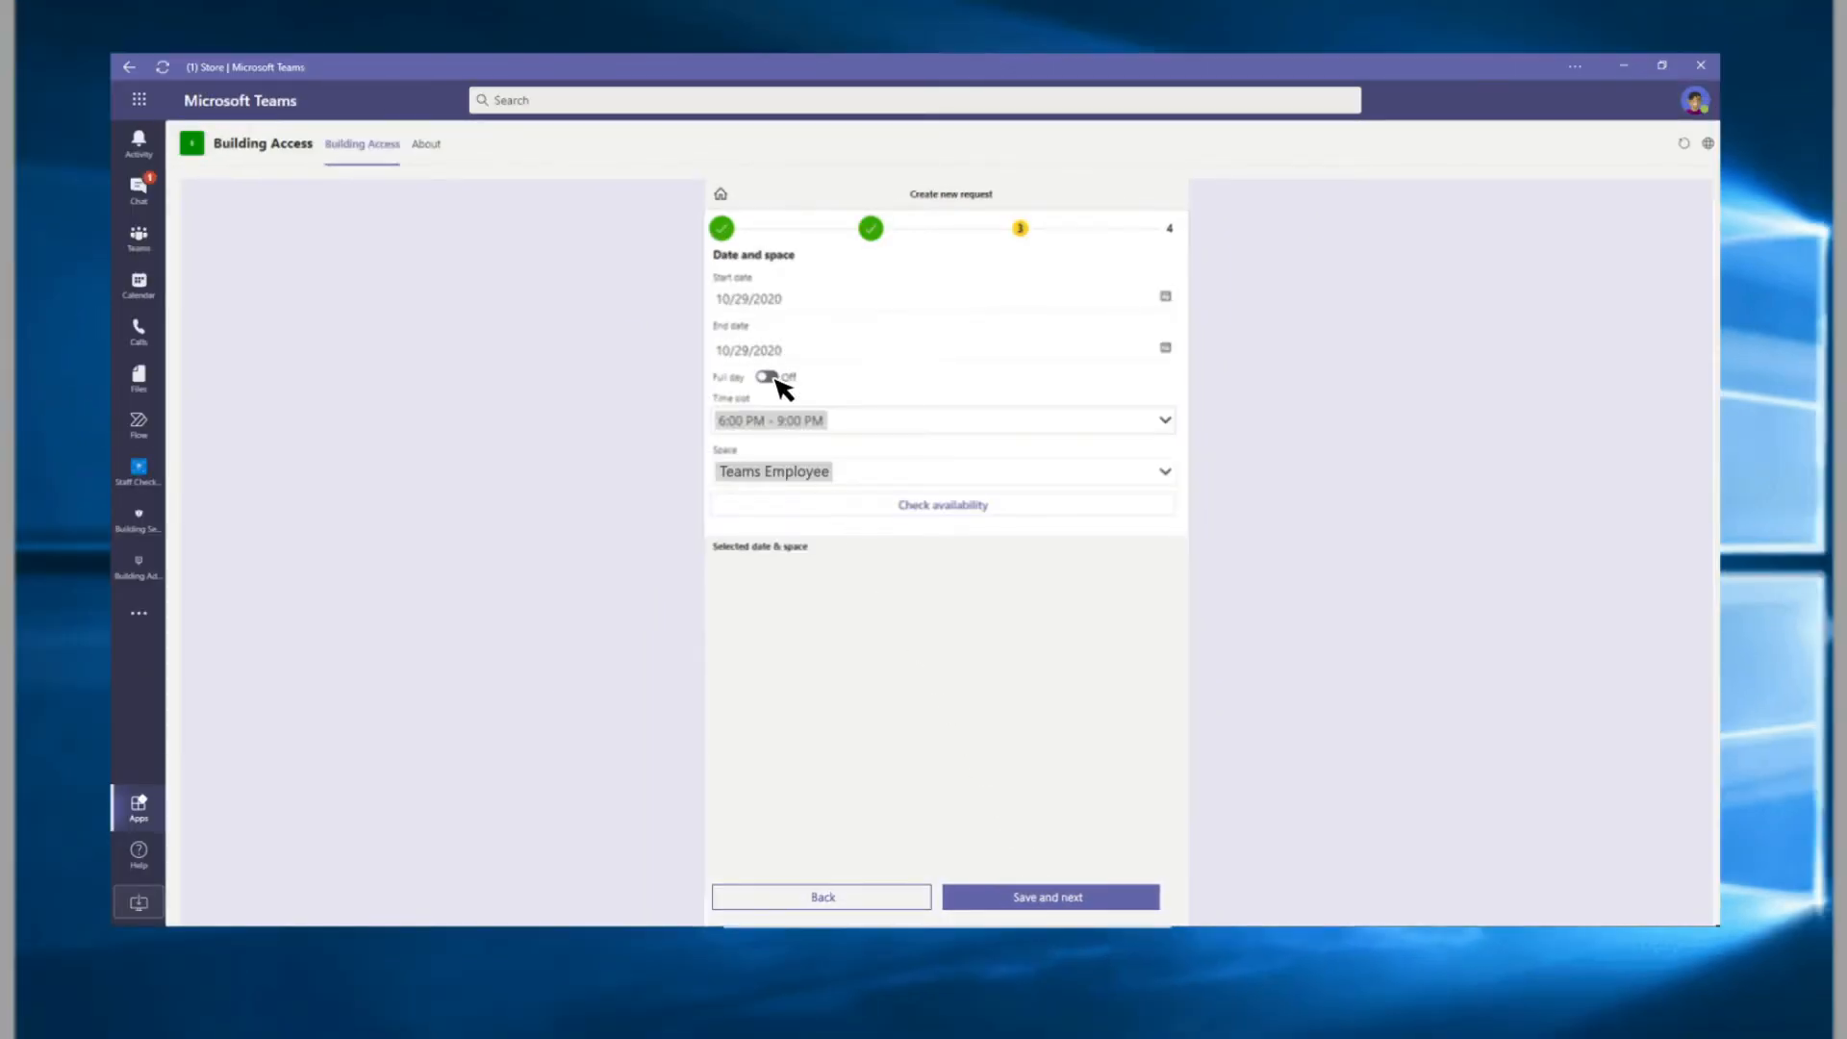
left_click(768, 379)
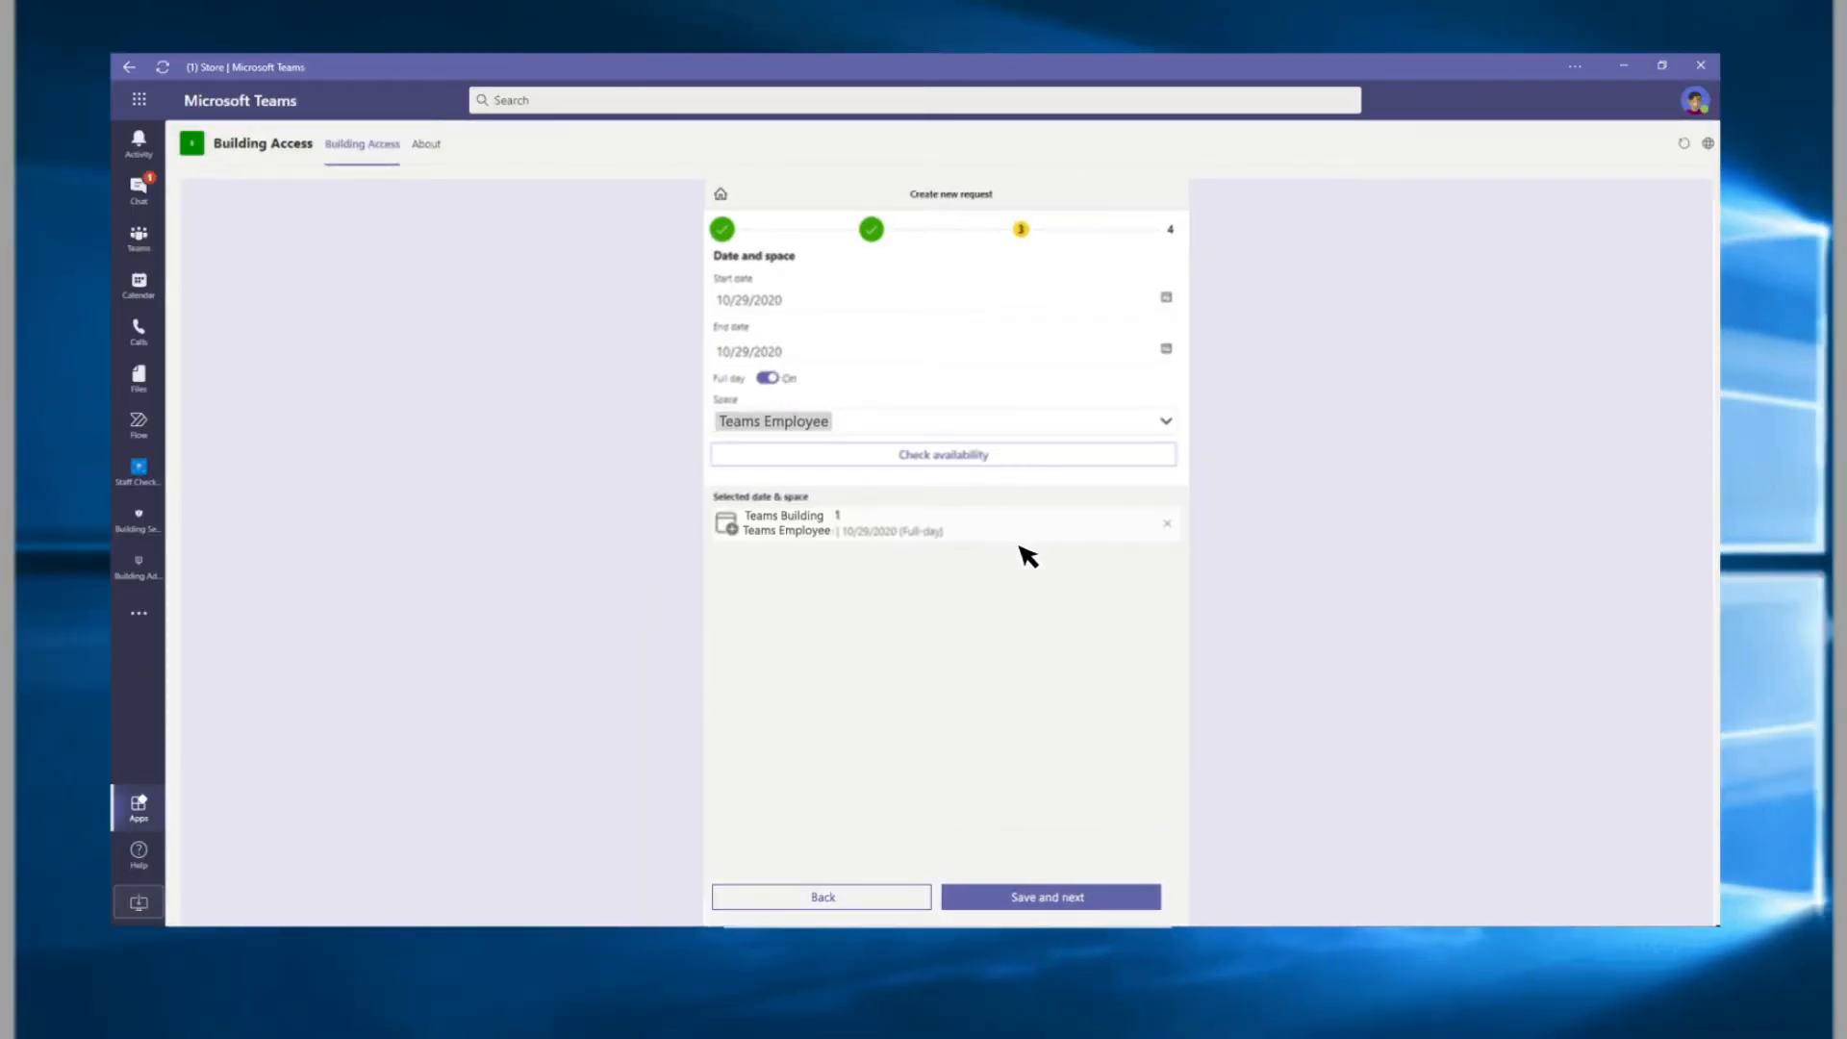
left_click(1048, 897)
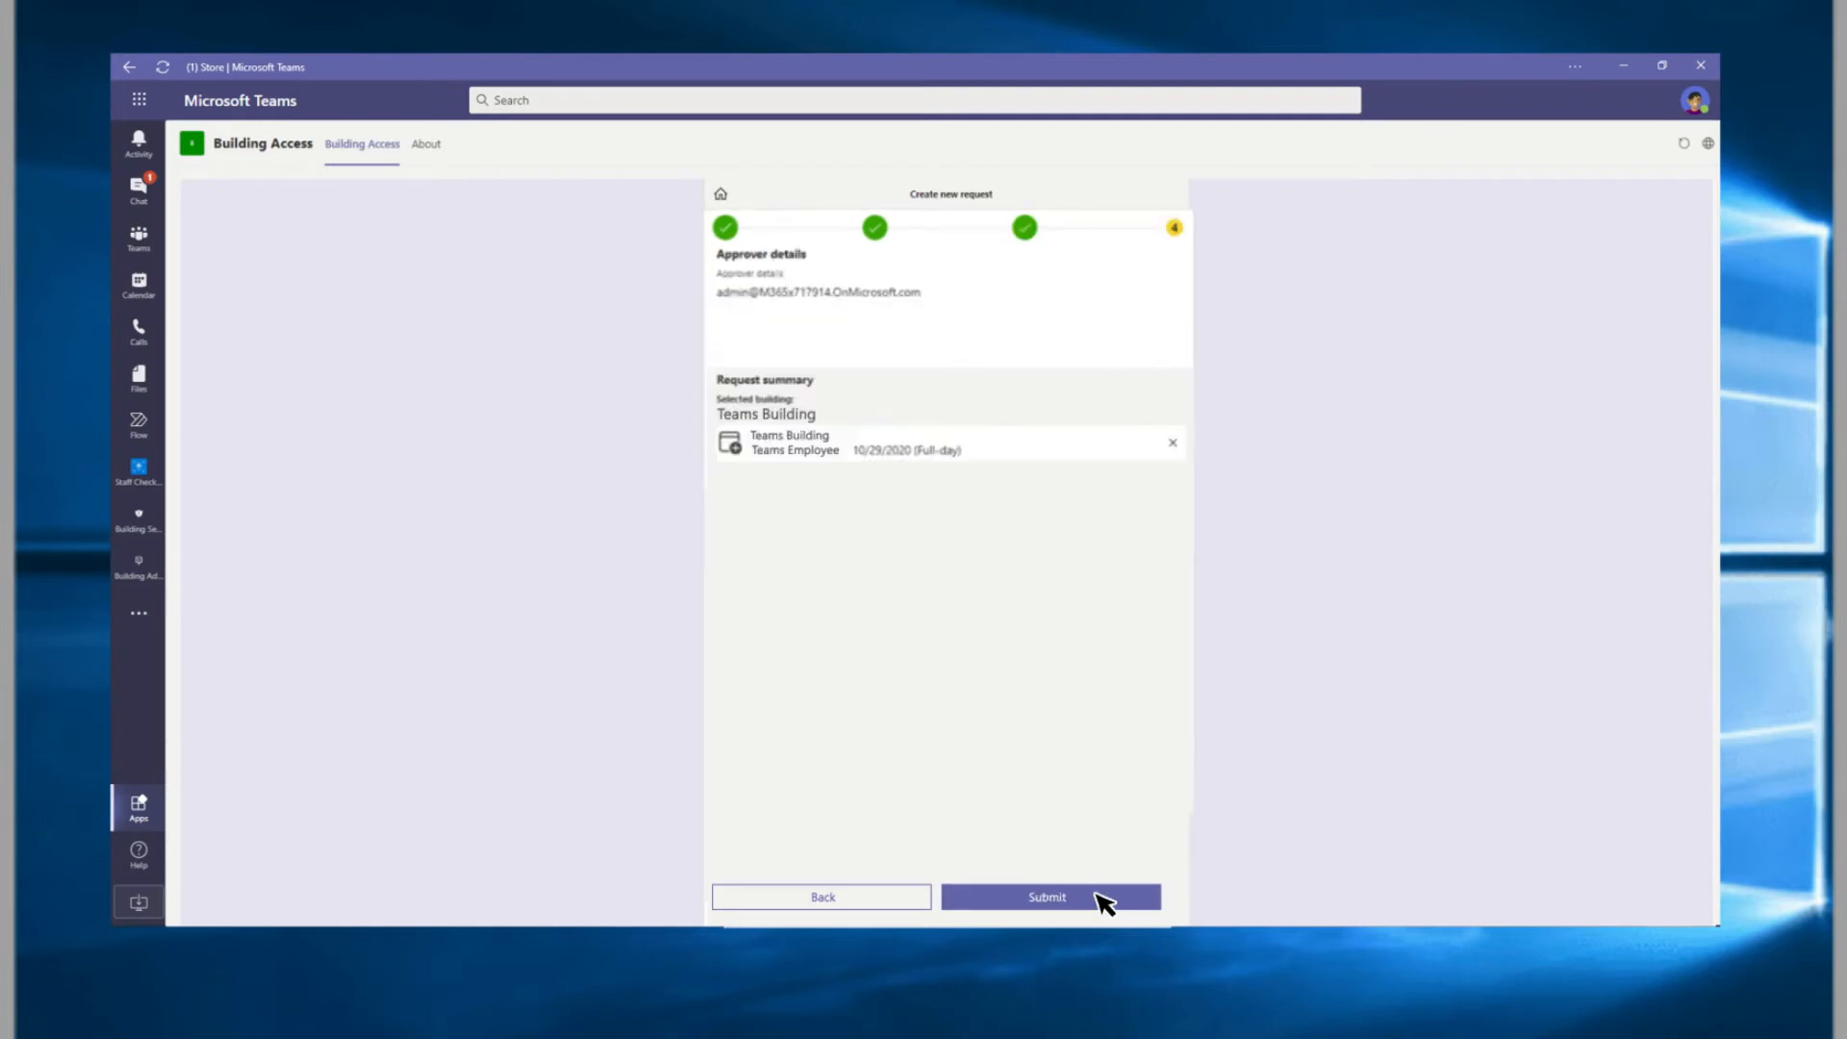
left_click(1046, 897)
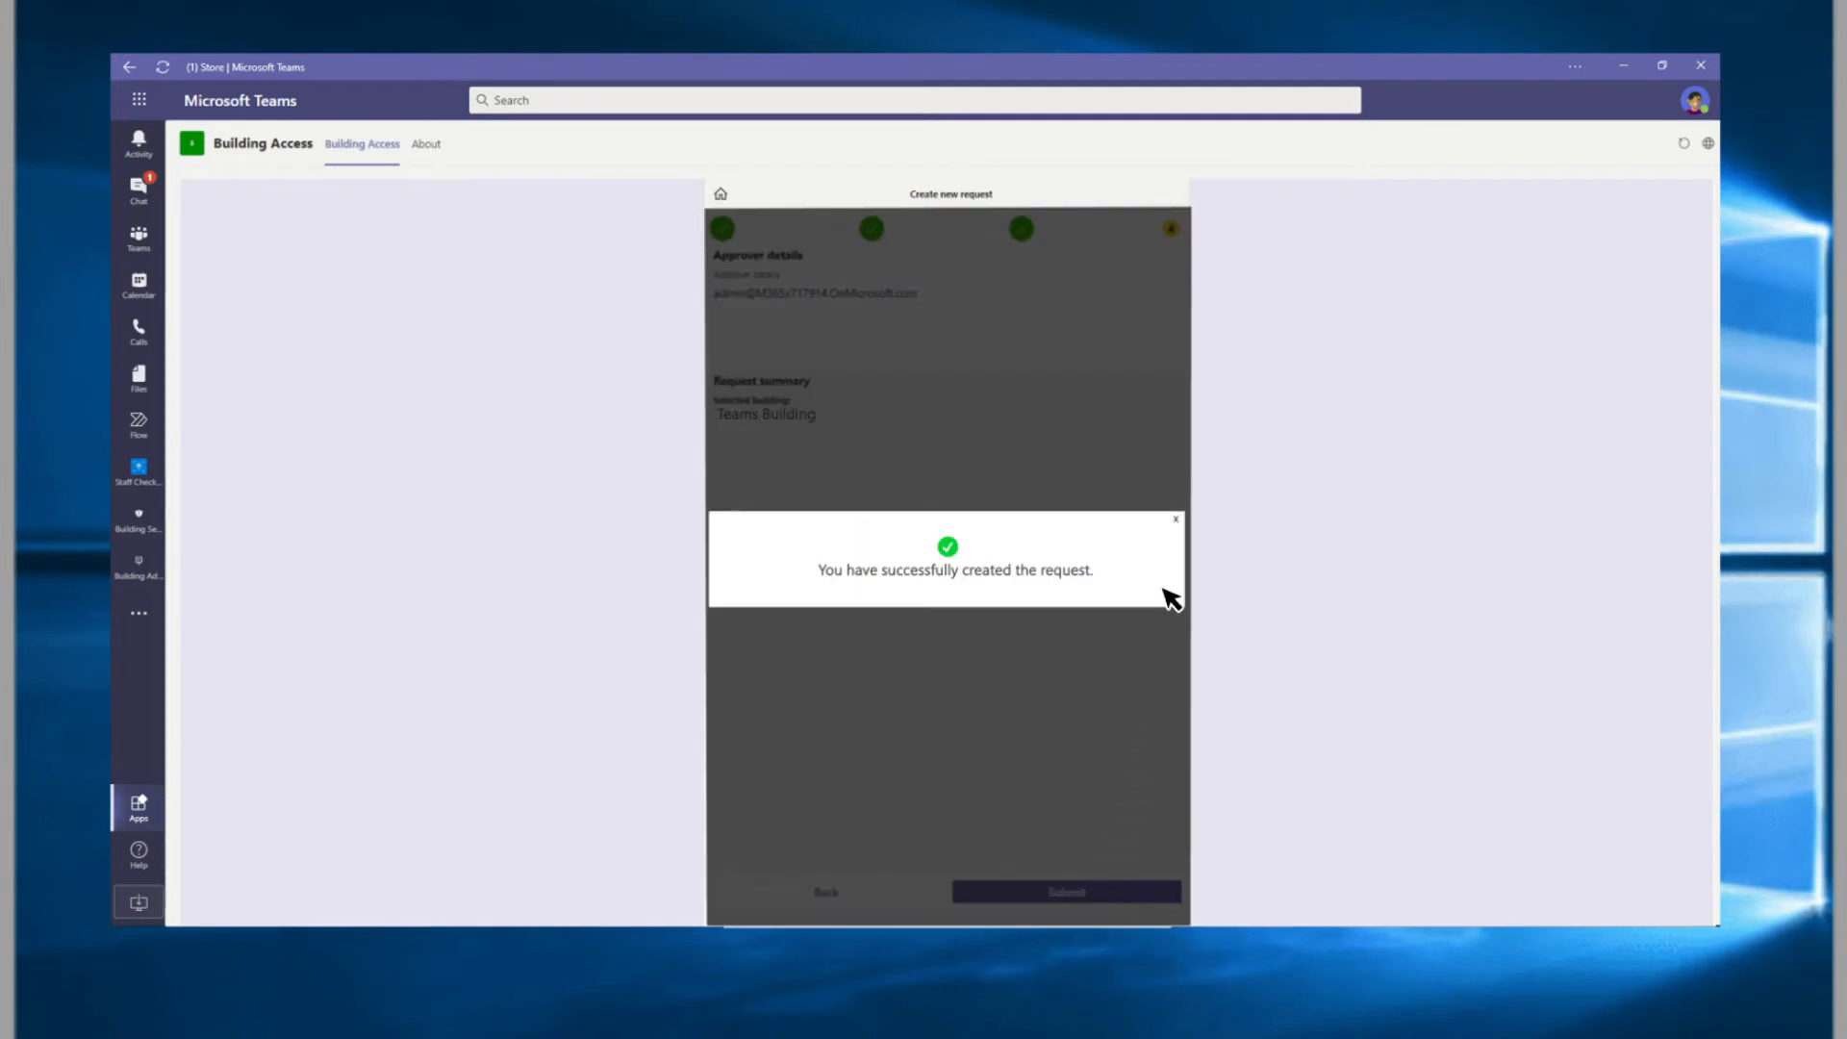
left_click(1175, 520)
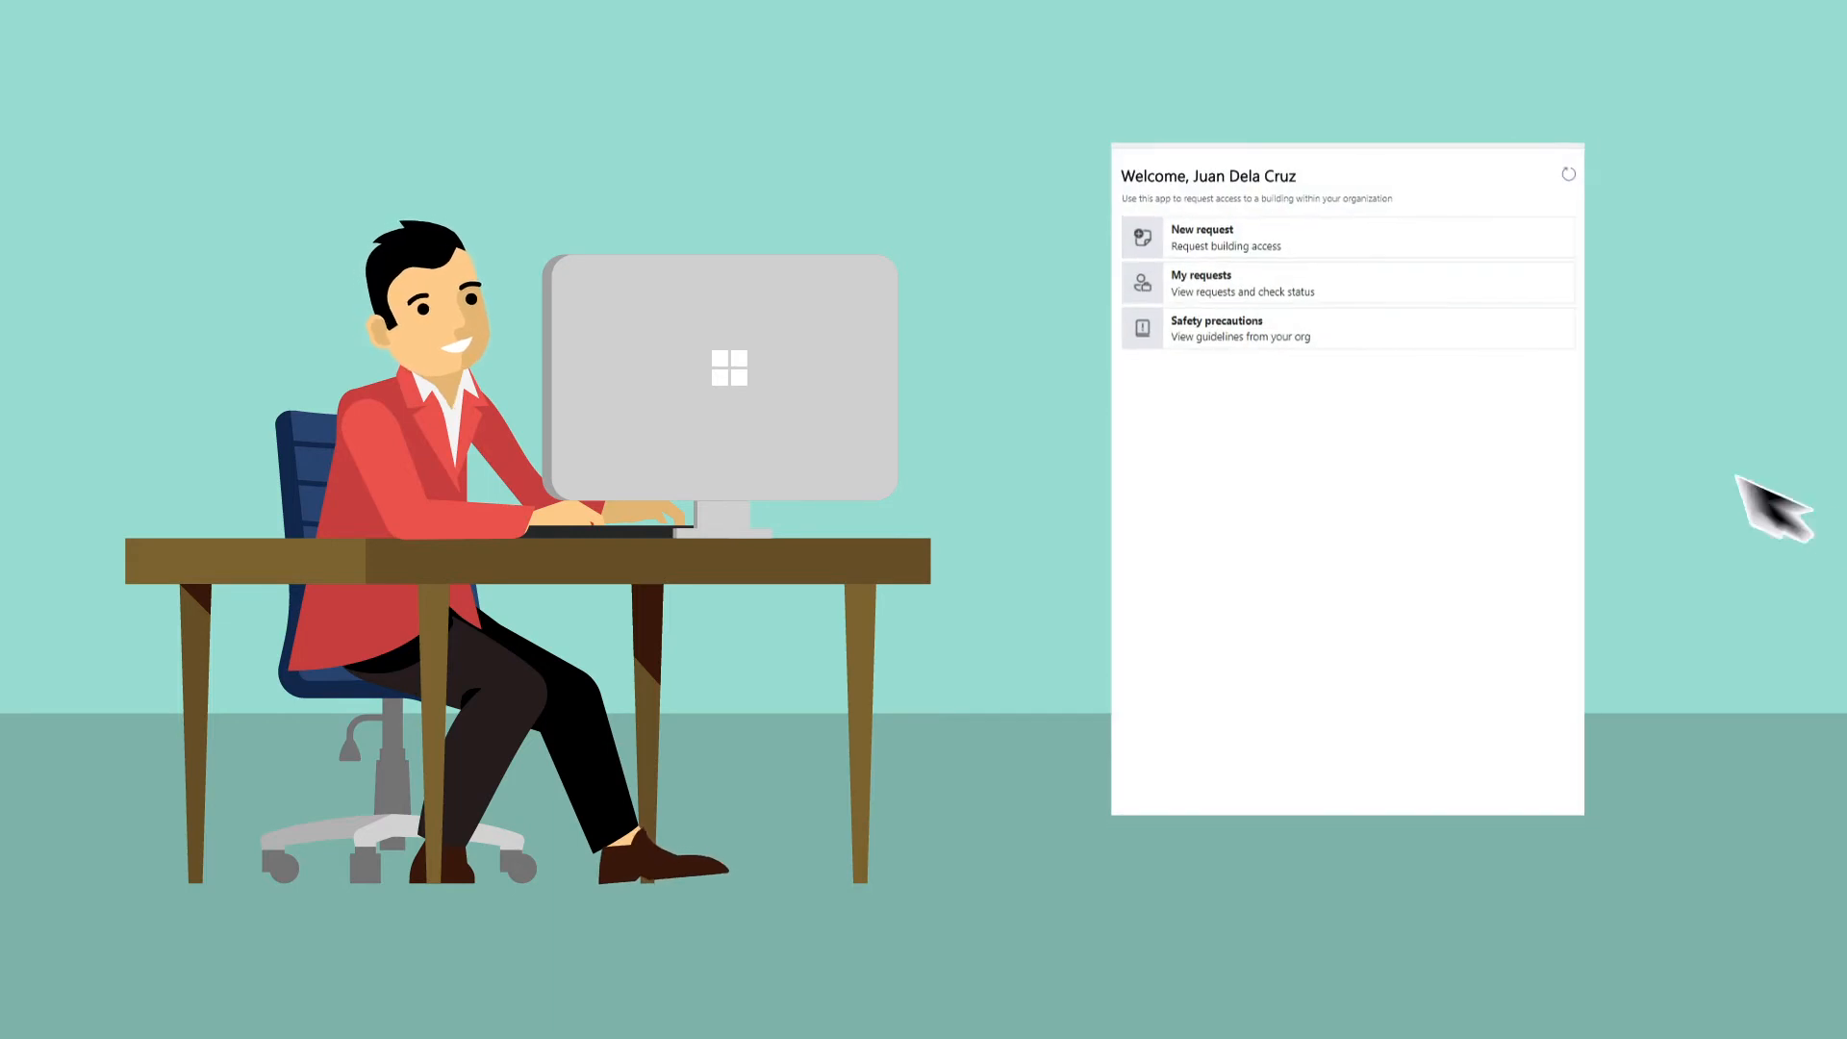
mouse_move(1319, 294)
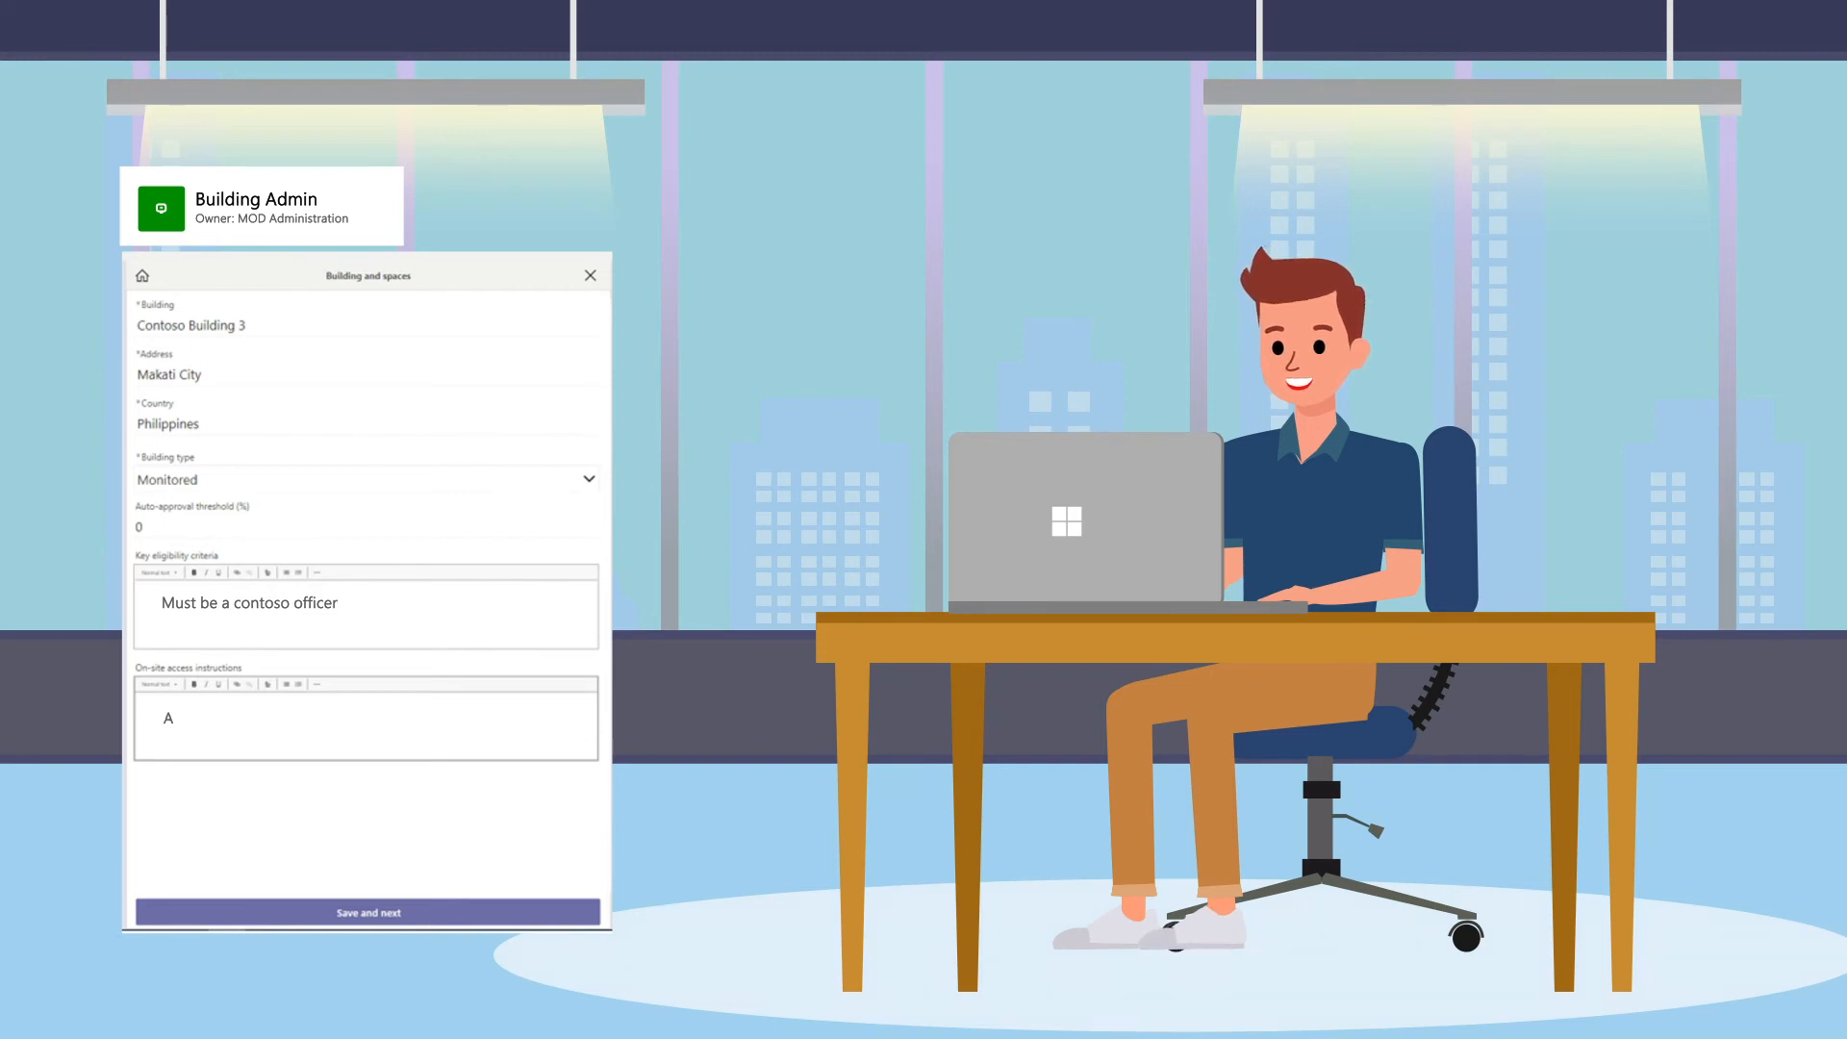
Add the 'Always wear your face shield…' on-site instruction and save Contoso Building 3's spaces
type("Always wear your face shield and fa")
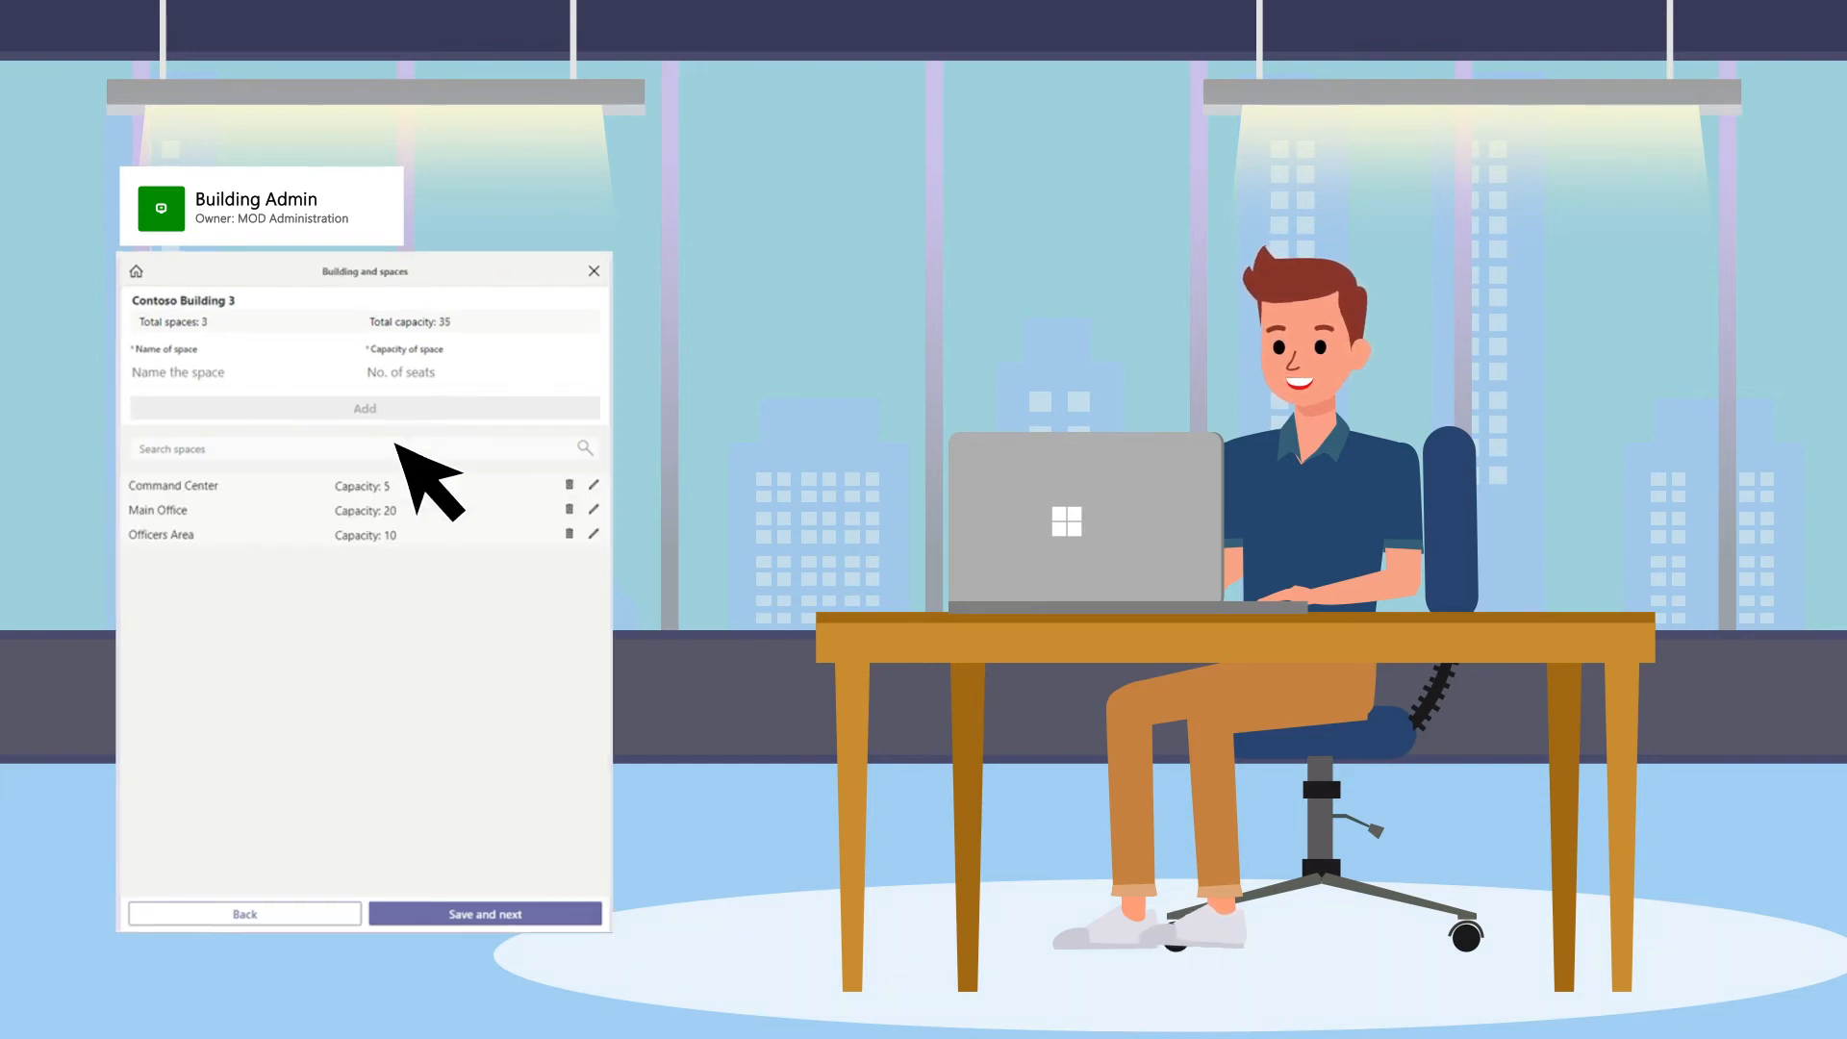
left_click(483, 913)
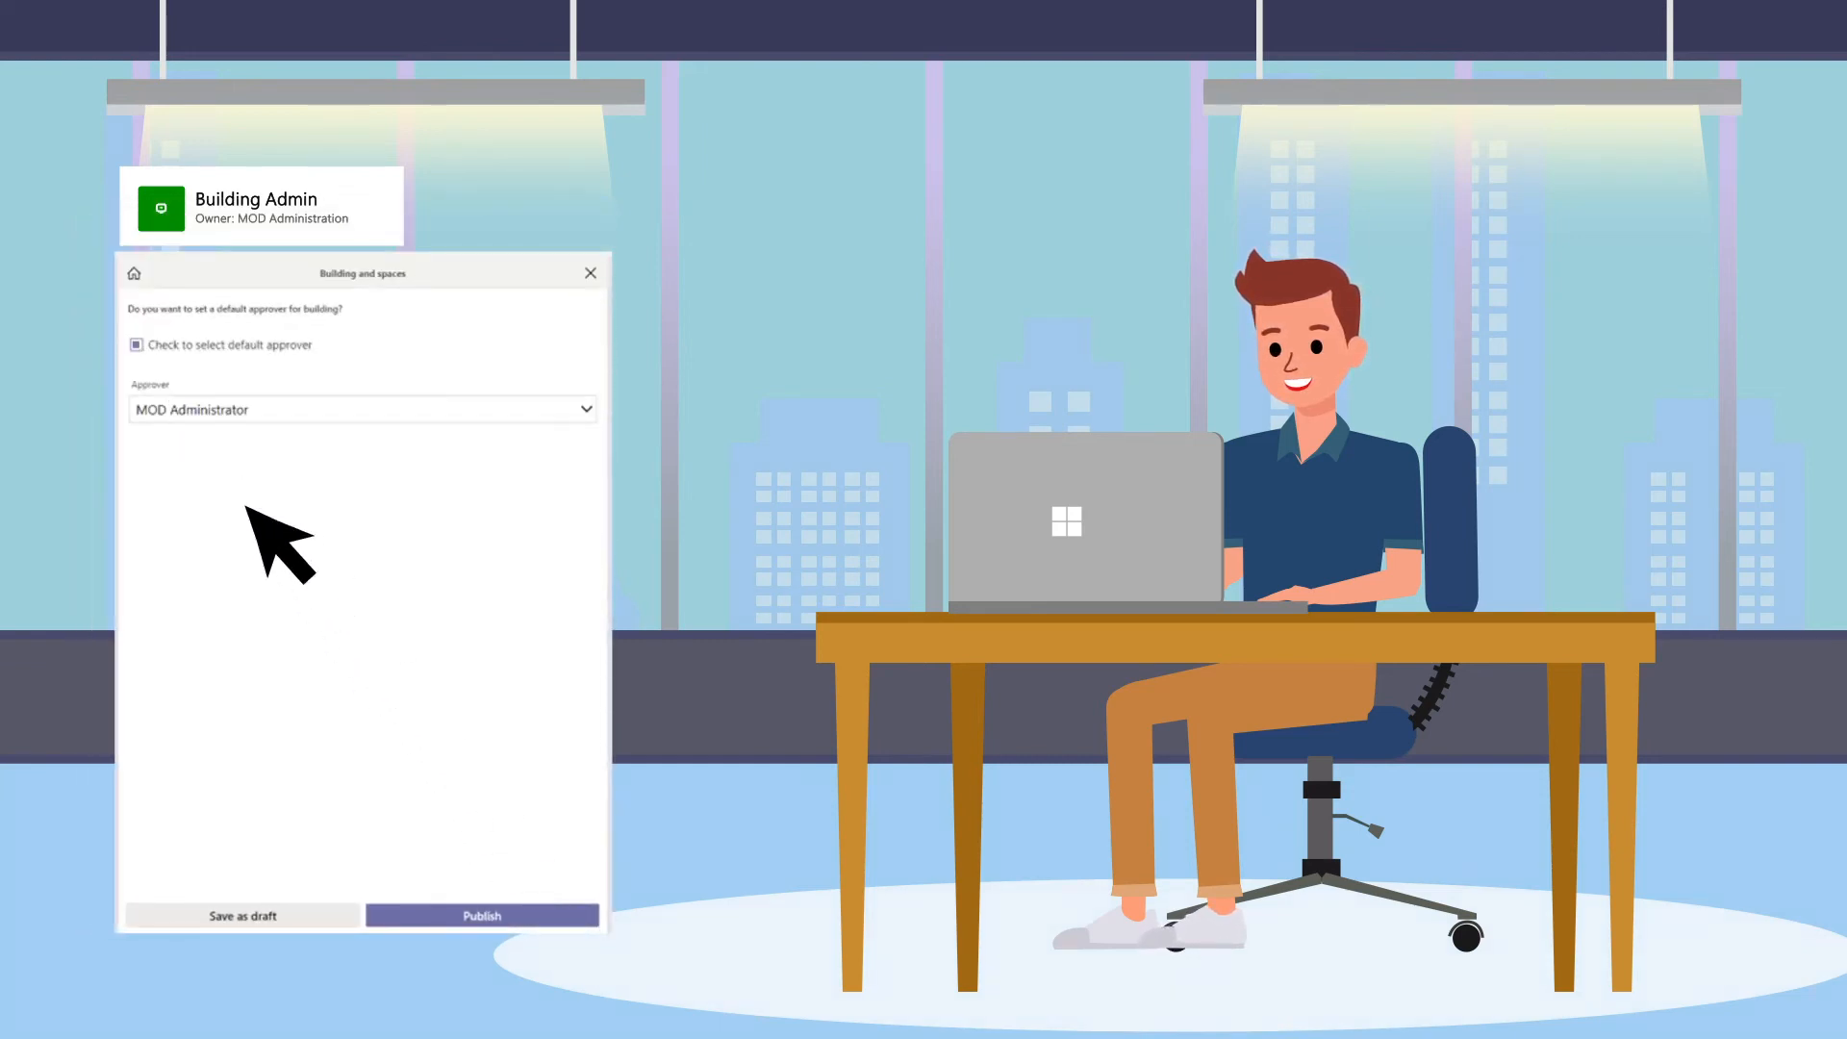